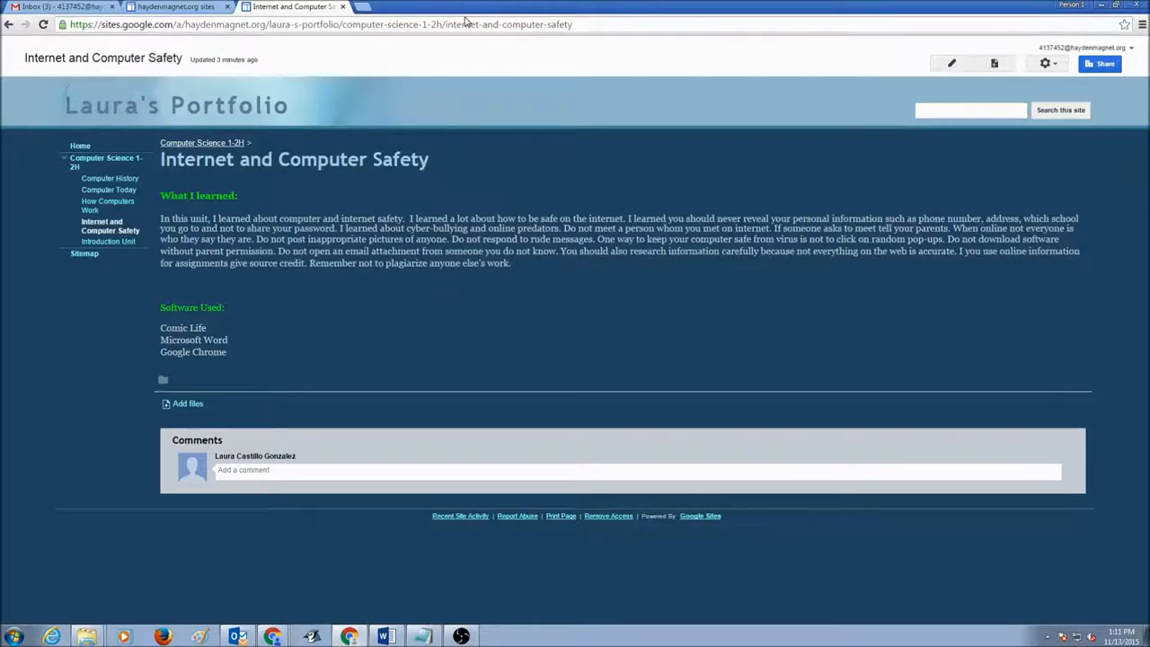
pyautogui.moveTo(266, 129)
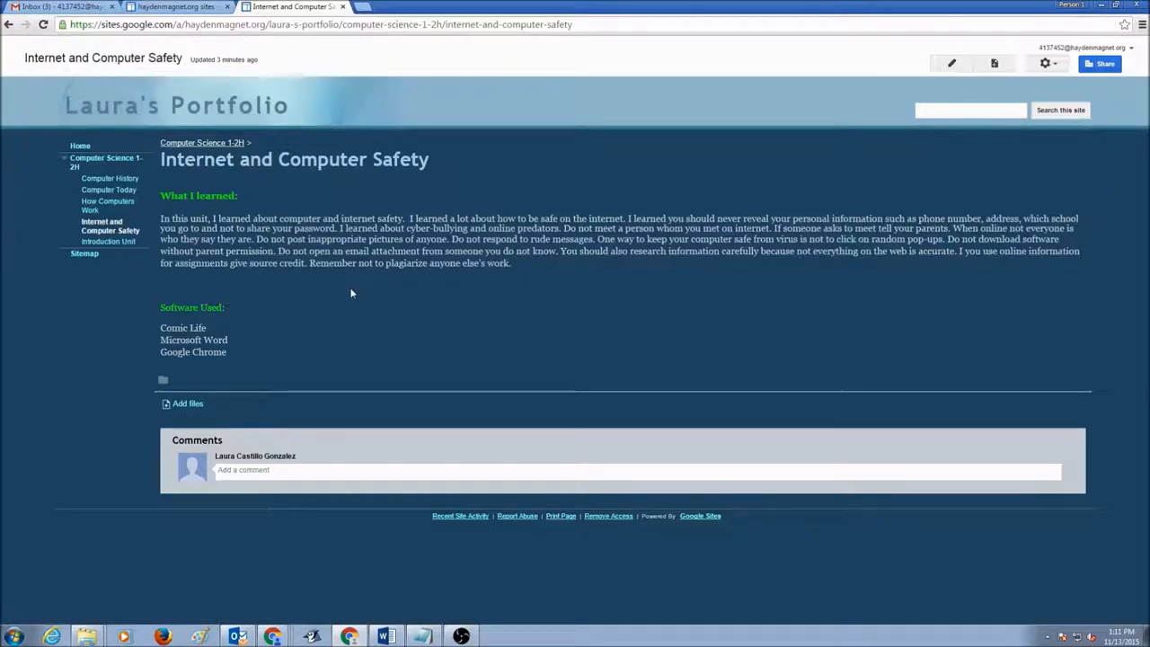
pyautogui.moveTo(85, 161)
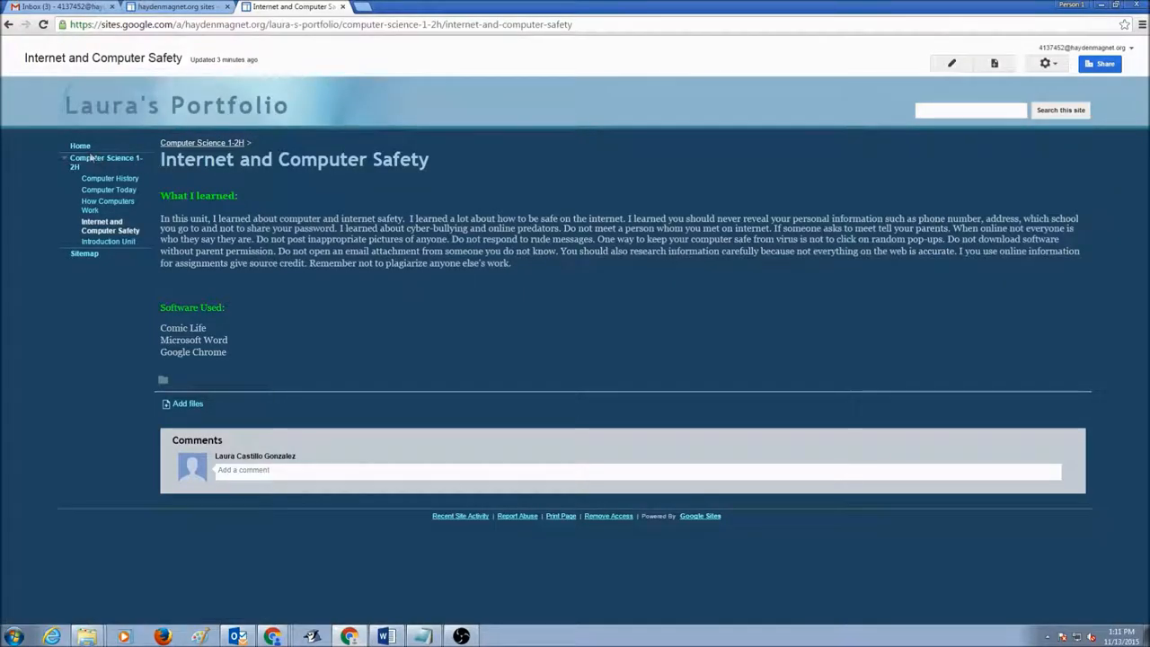
pyautogui.moveTo(280, 382)
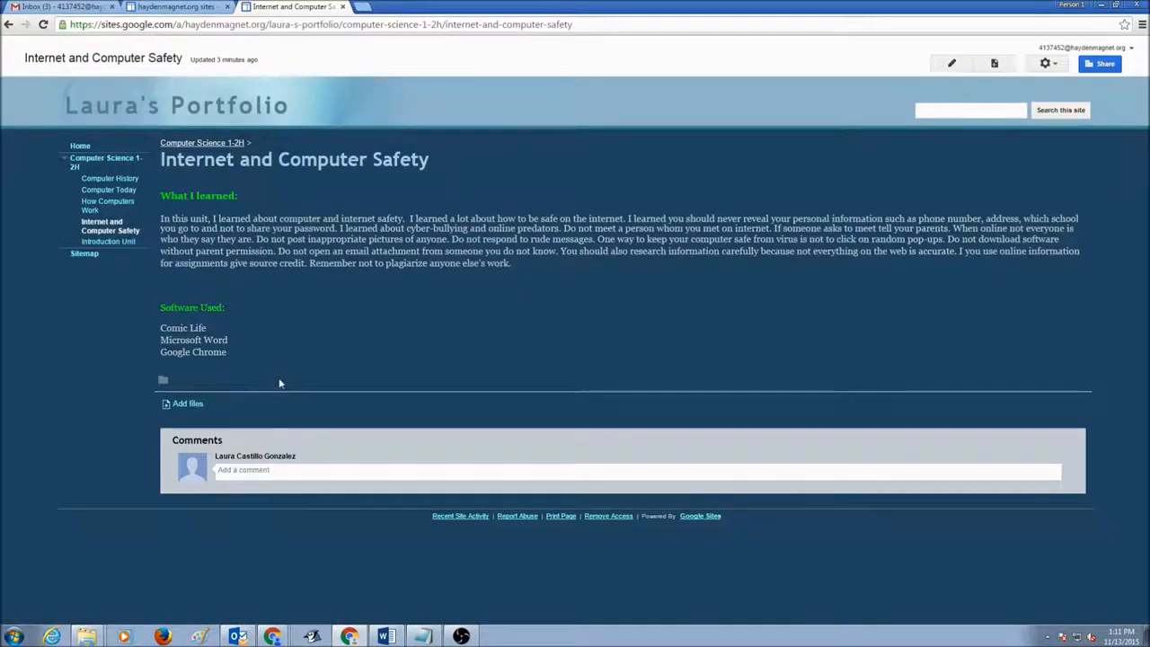
pyautogui.moveTo(108, 241)
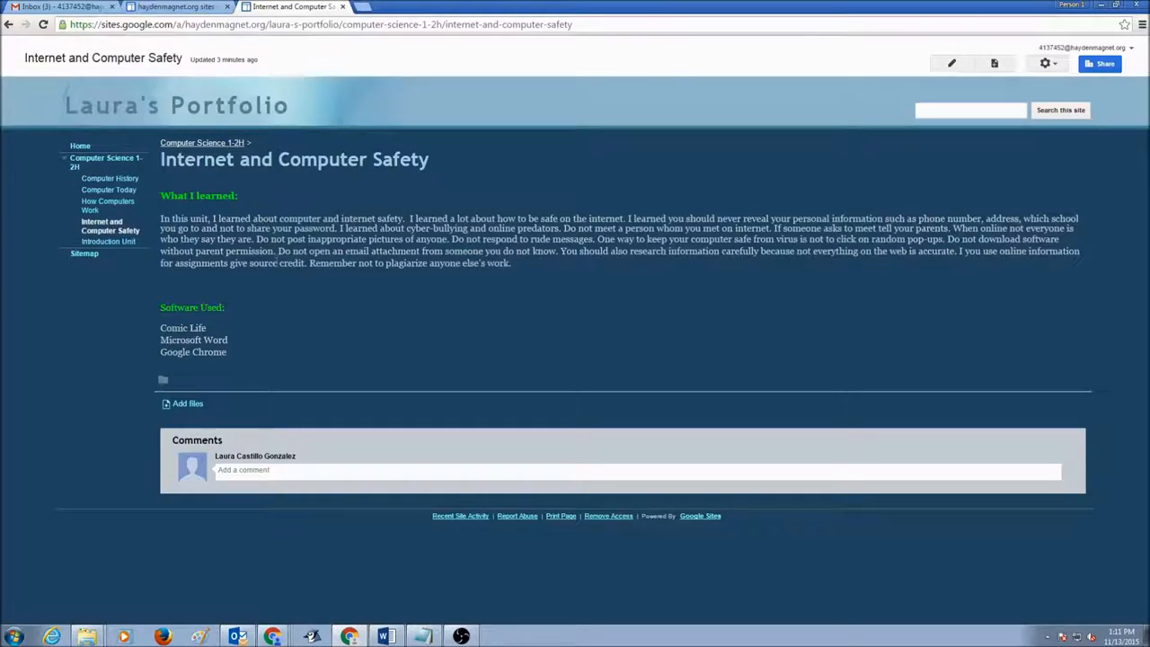
pyautogui.moveTo(551, 341)
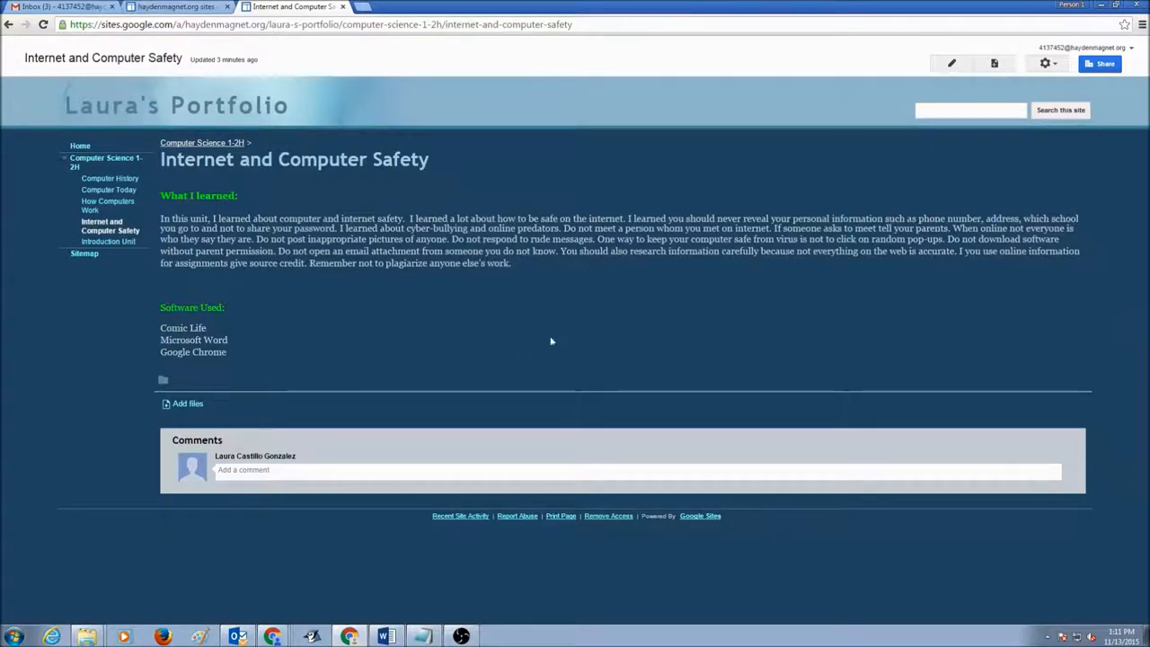
pyautogui.moveTo(971, 304)
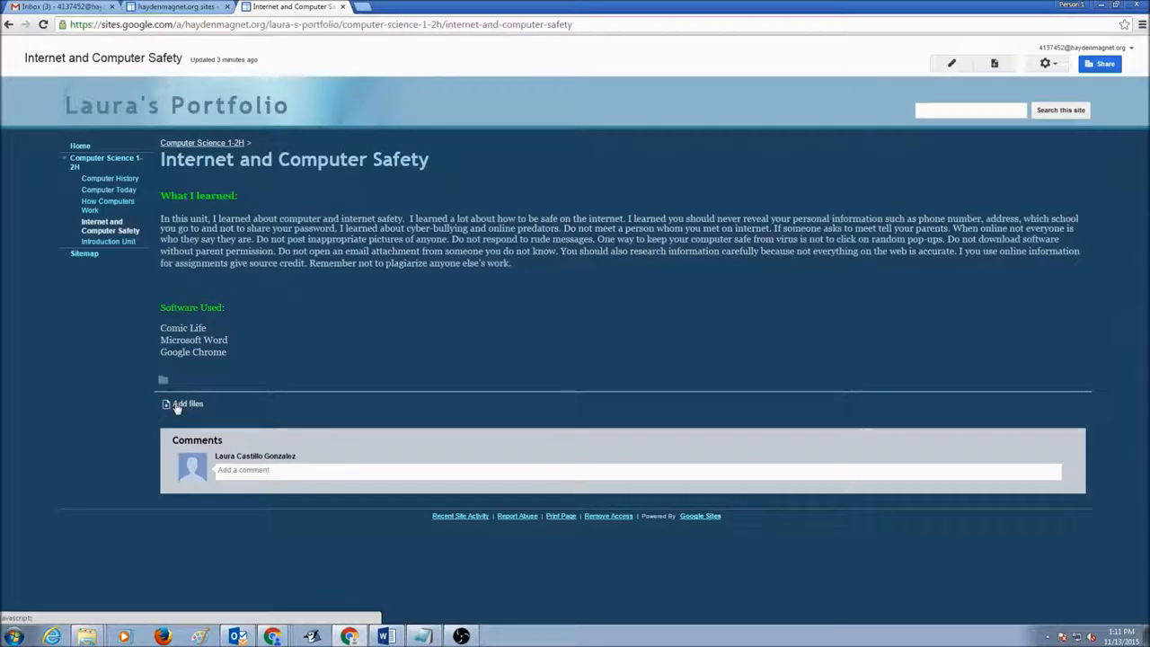
pyautogui.moveTo(182, 410)
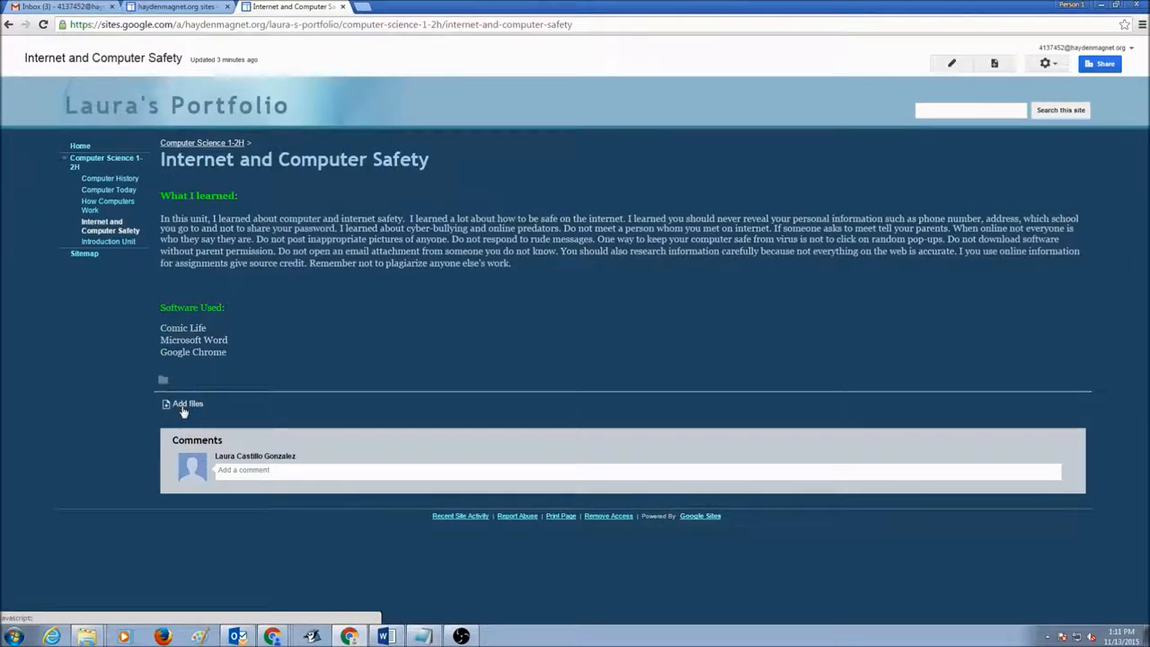
# Start adding files to the page and browse the computer to the Desktop folder
pyautogui.click(187, 402)
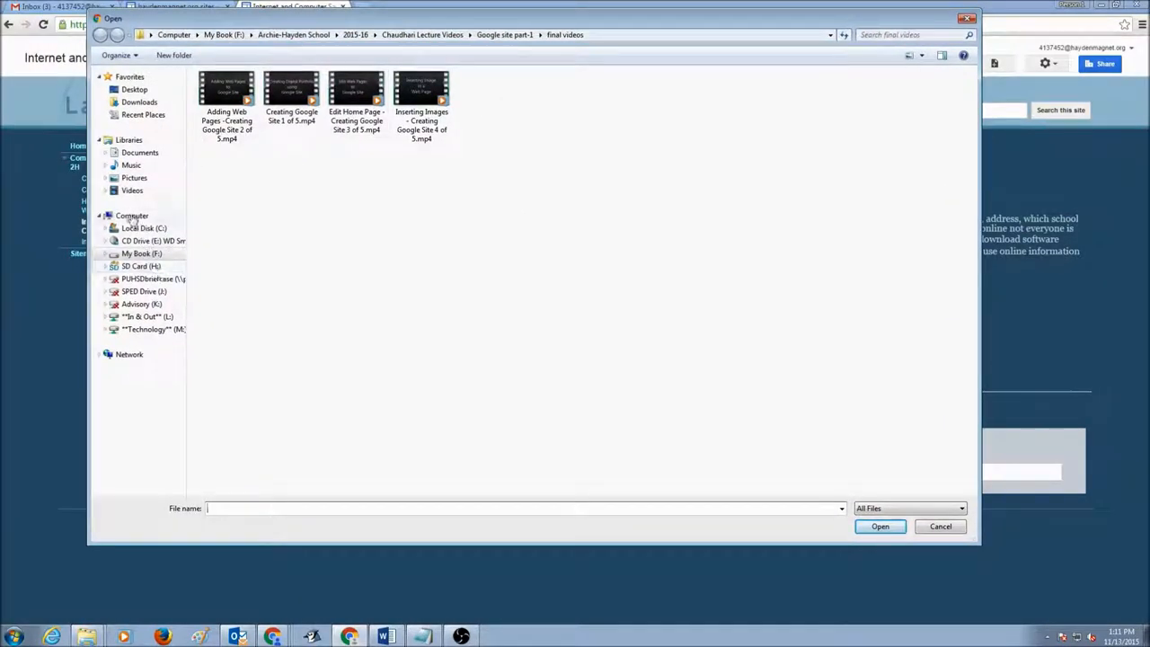
pyautogui.click(131, 216)
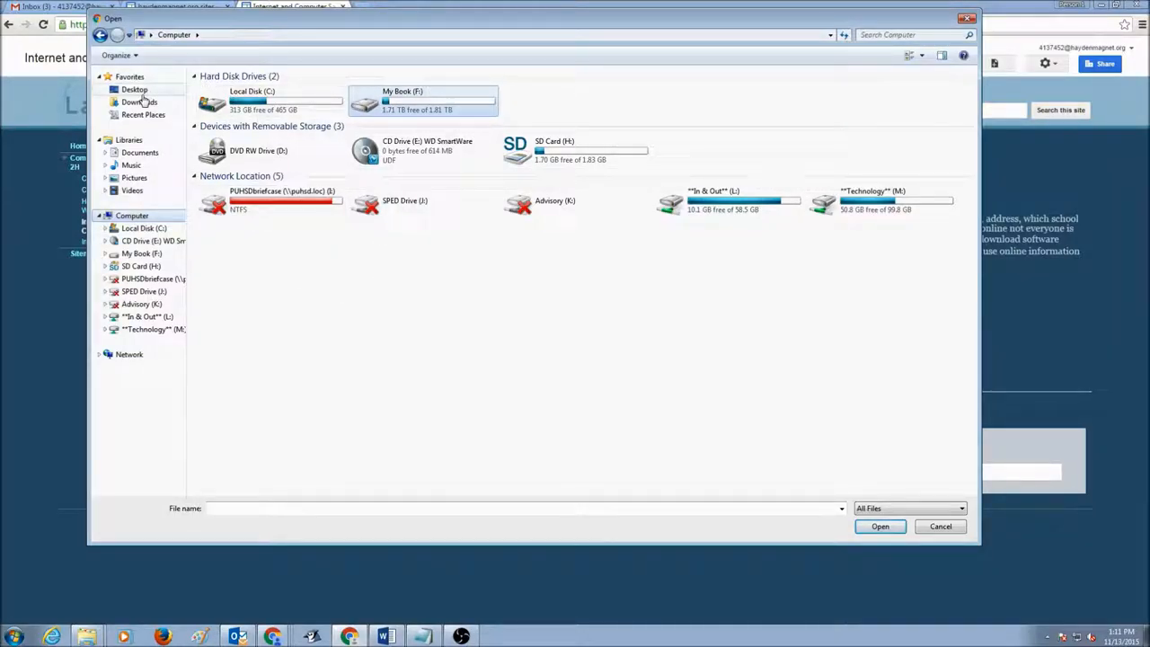
pyautogui.click(123, 89)
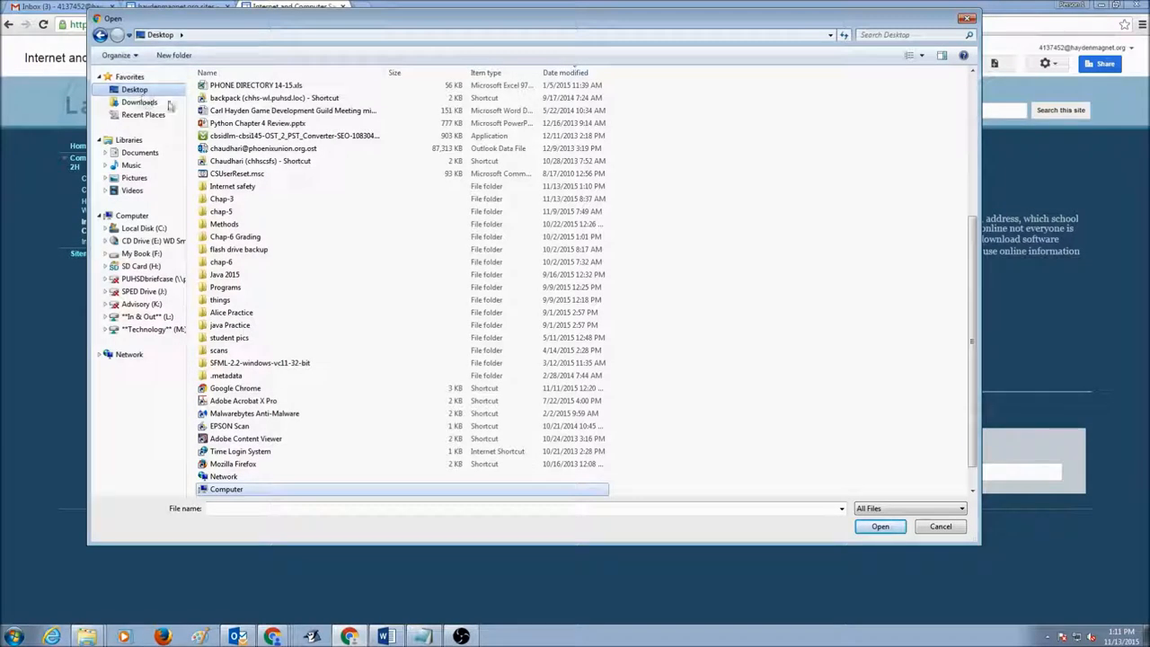
# Upload the five Word .docx assignments from the Internet safety folder
pyautogui.doubleClick(232, 186)
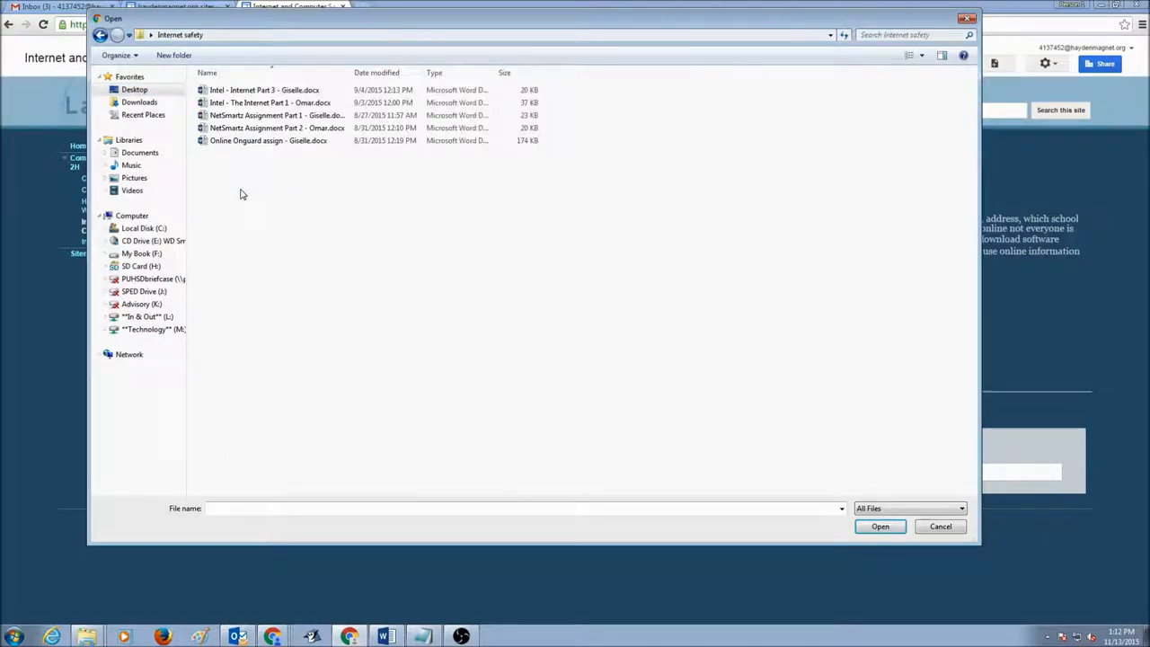
pyautogui.moveTo(353, 73)
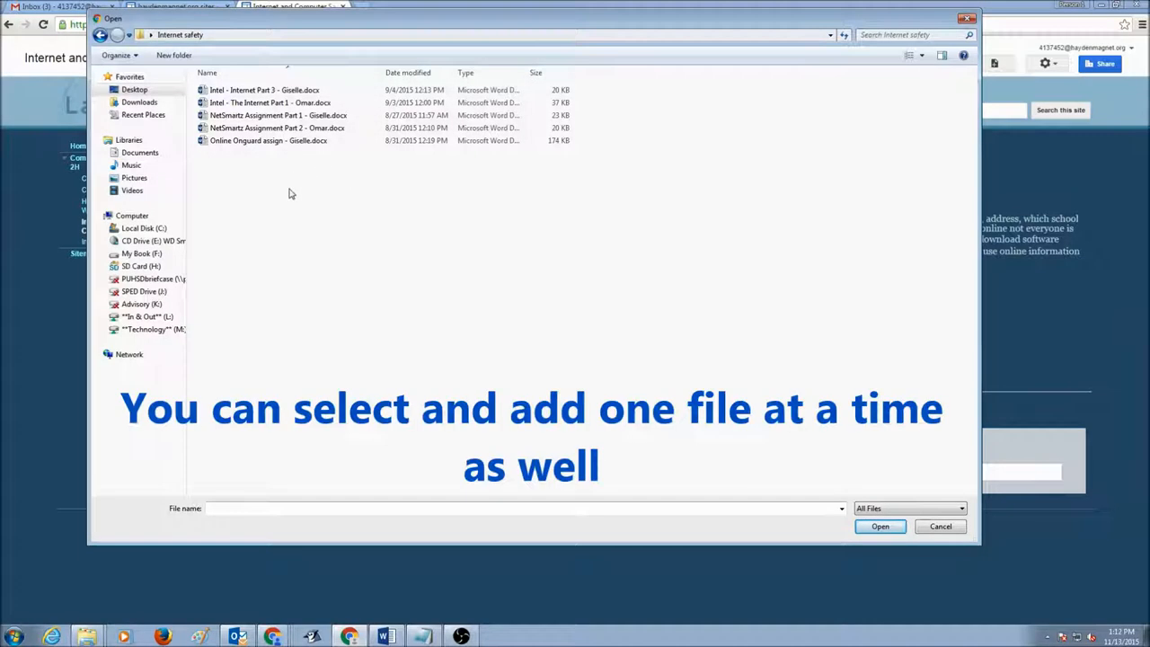
pyautogui.moveTo(326, 197)
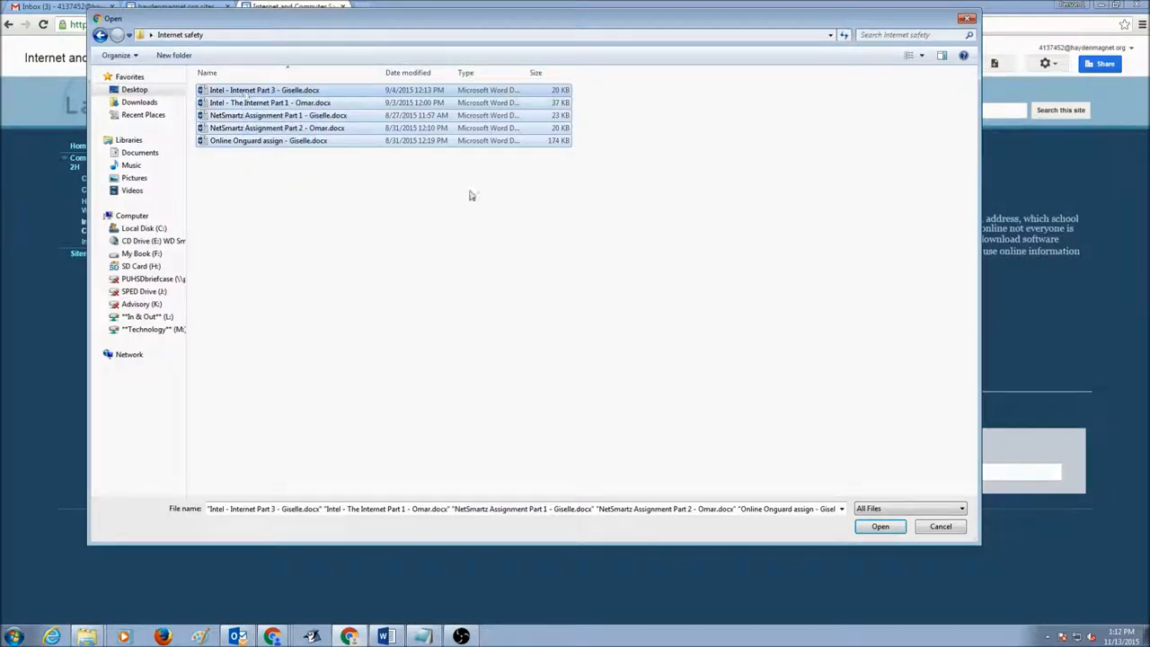
pyautogui.click(880, 527)
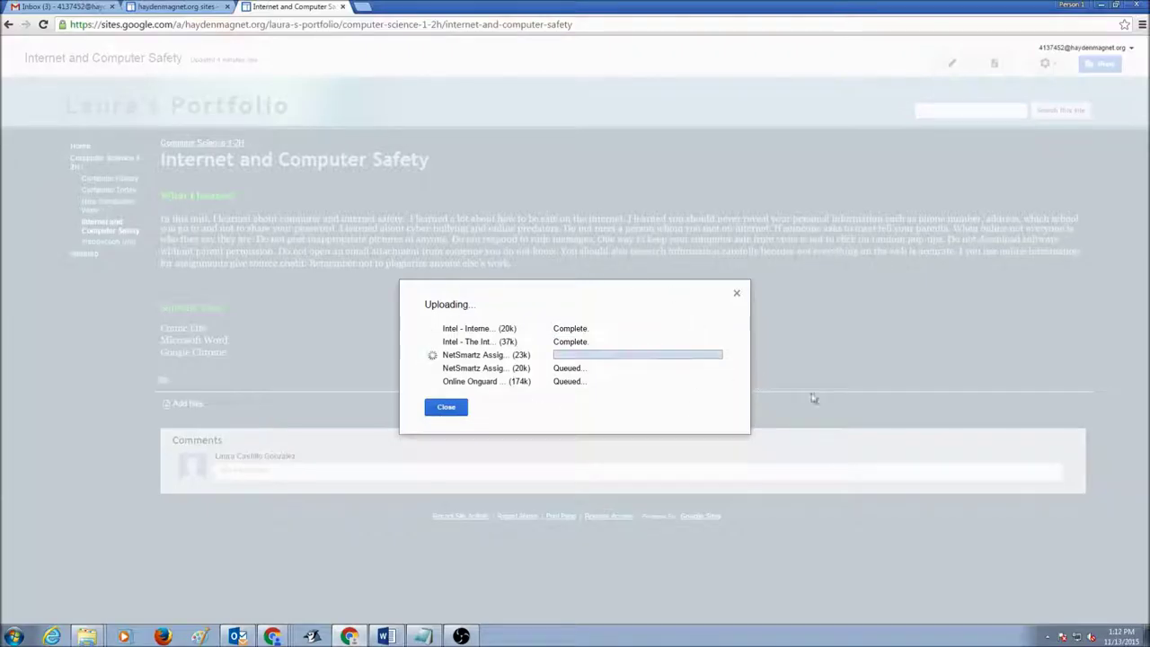
pyautogui.moveTo(832, 398)
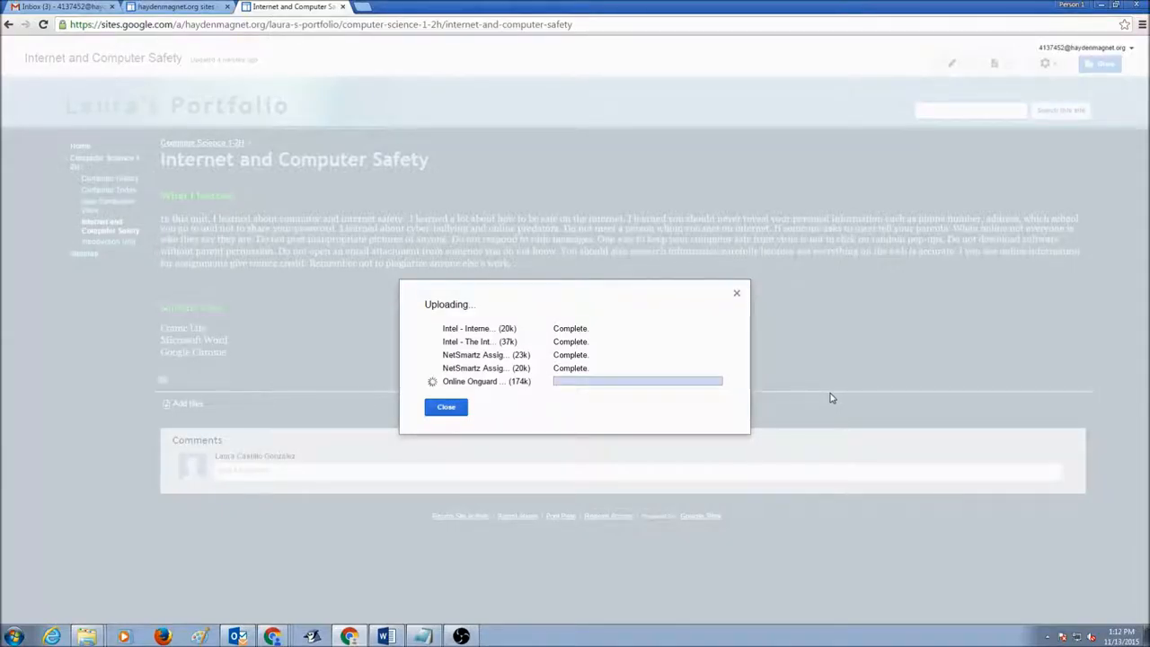
# Close the Uploading dialog once all five uploads show Complete
pyautogui.click(446, 407)
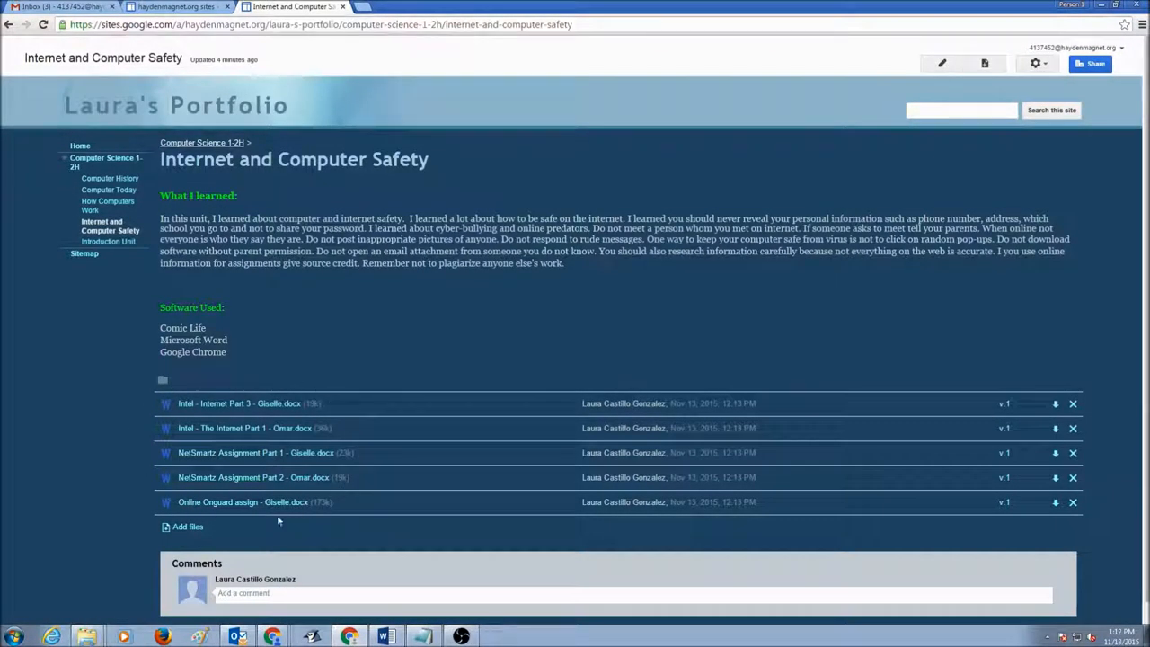
pyautogui.moveTo(230, 505)
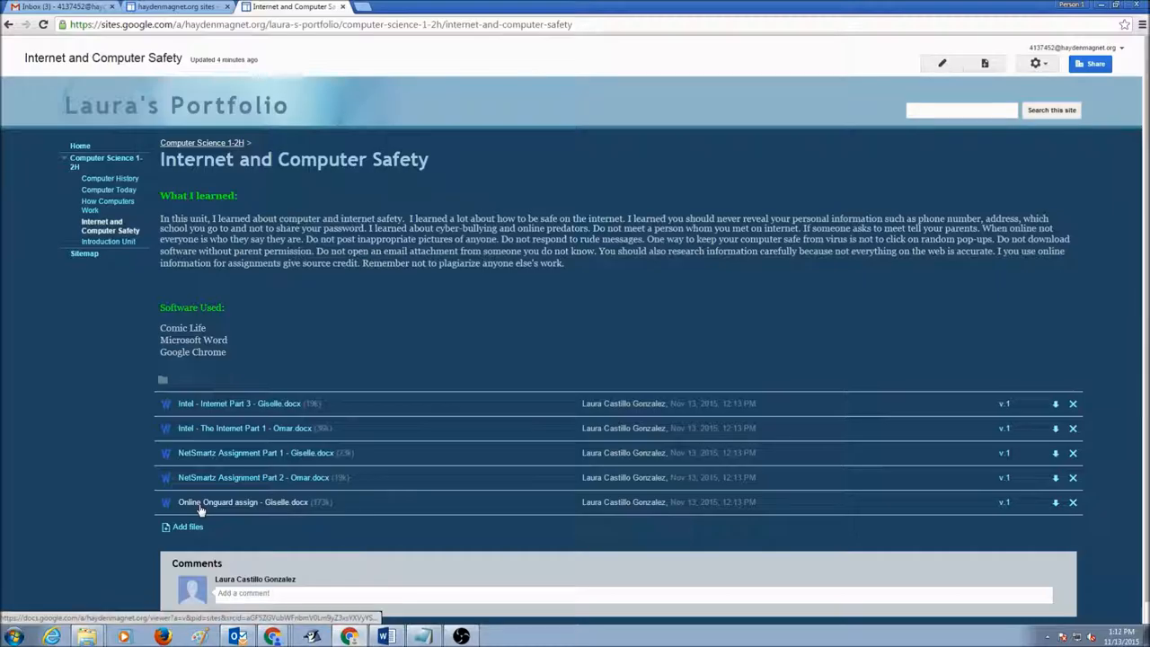